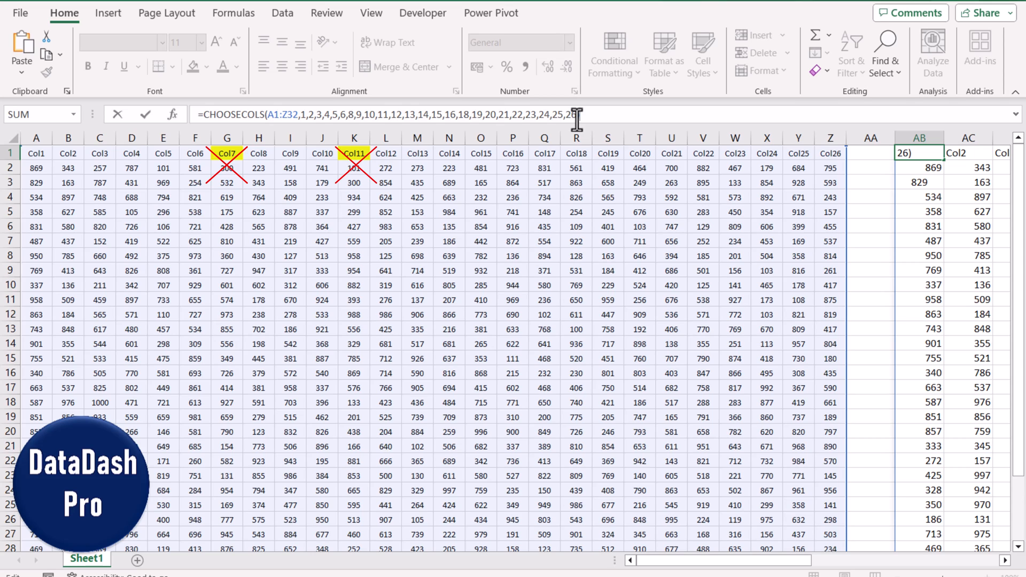
- Close the hand-listed CHOOSECOLS(A1:Z32,…) formula in AB1 and select AB3 for a helper formula
text(6))
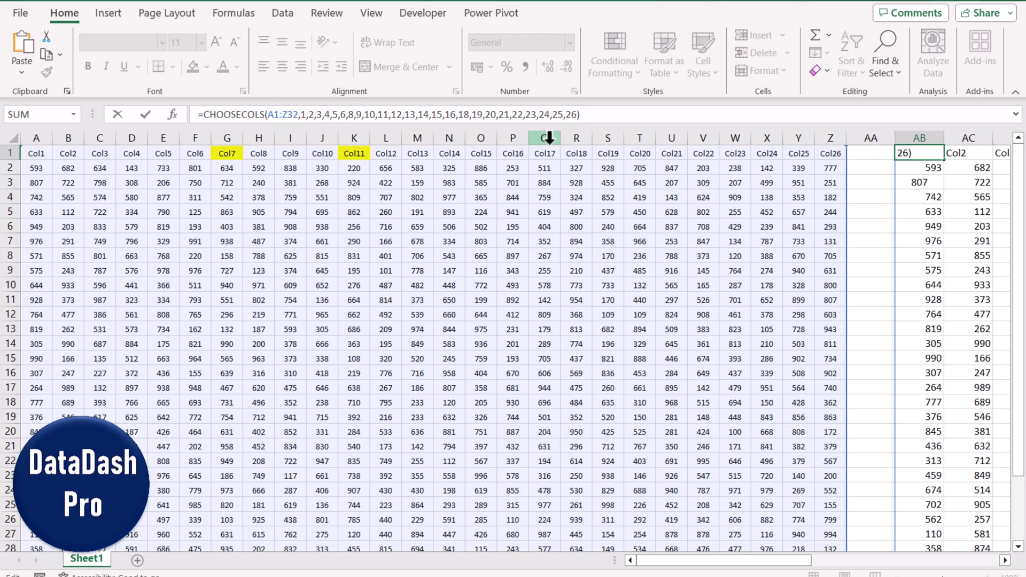
click(316, 114)
text(=s)
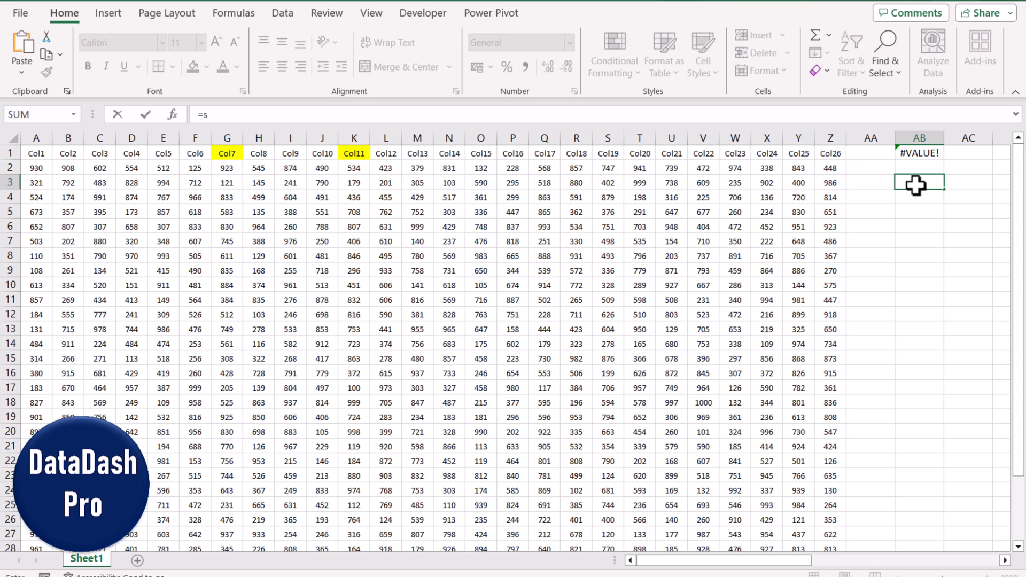
- Enter =SEQUENCE(26) in AB3 so the numbers 1 through 26 spill down column AB
text(eq)
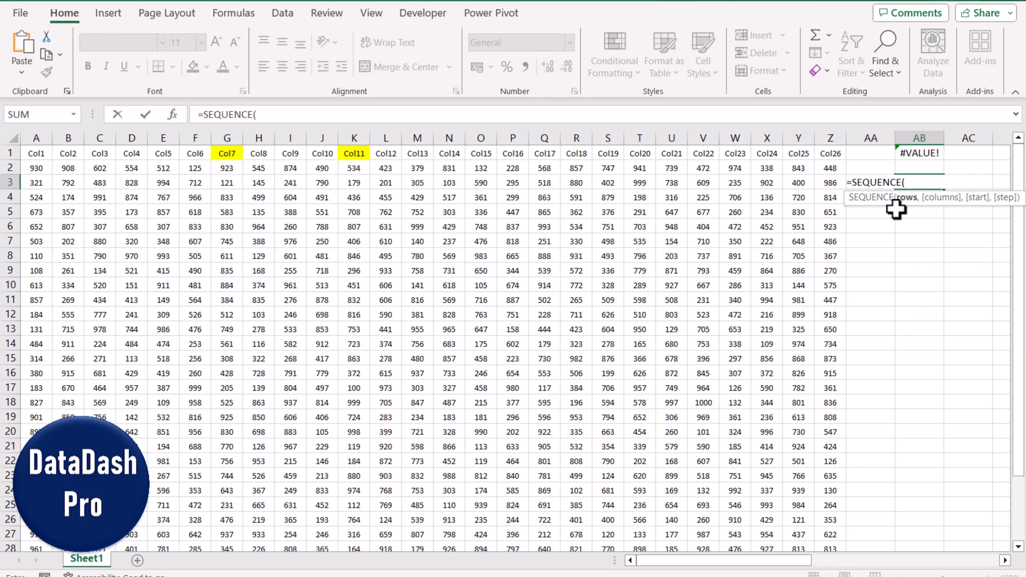
mouse_move(87, 170)
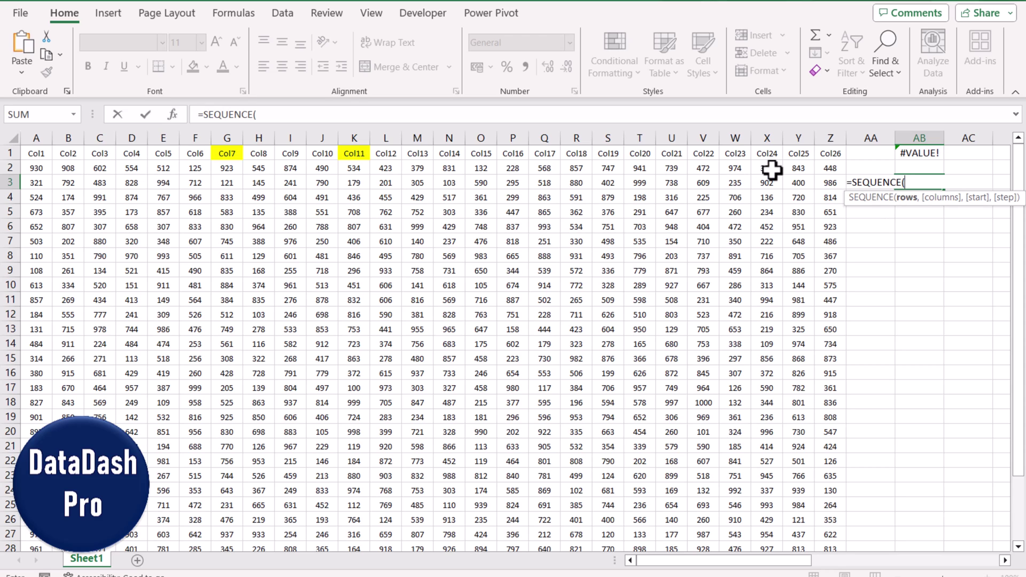
text(26))
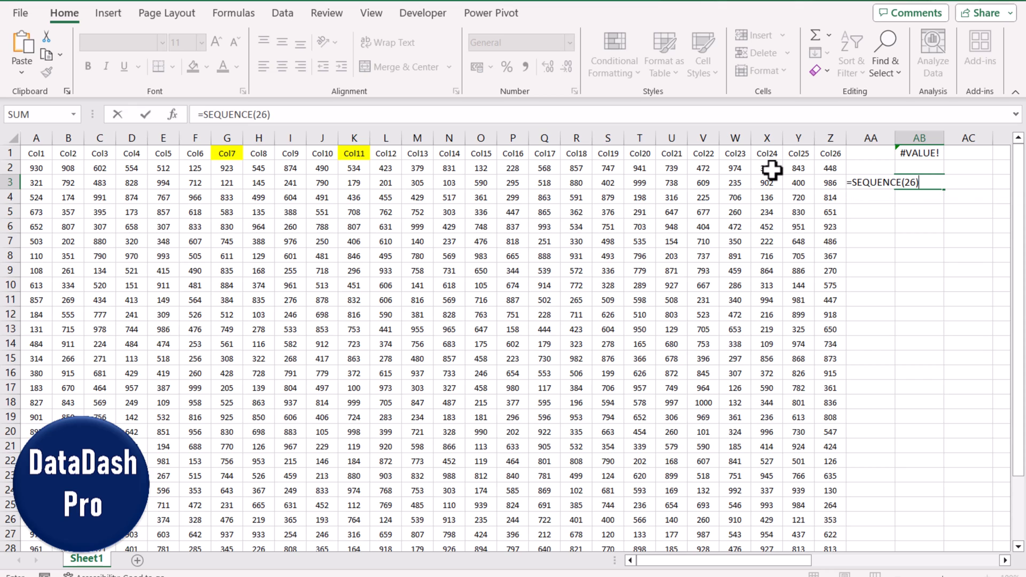
key(Return)
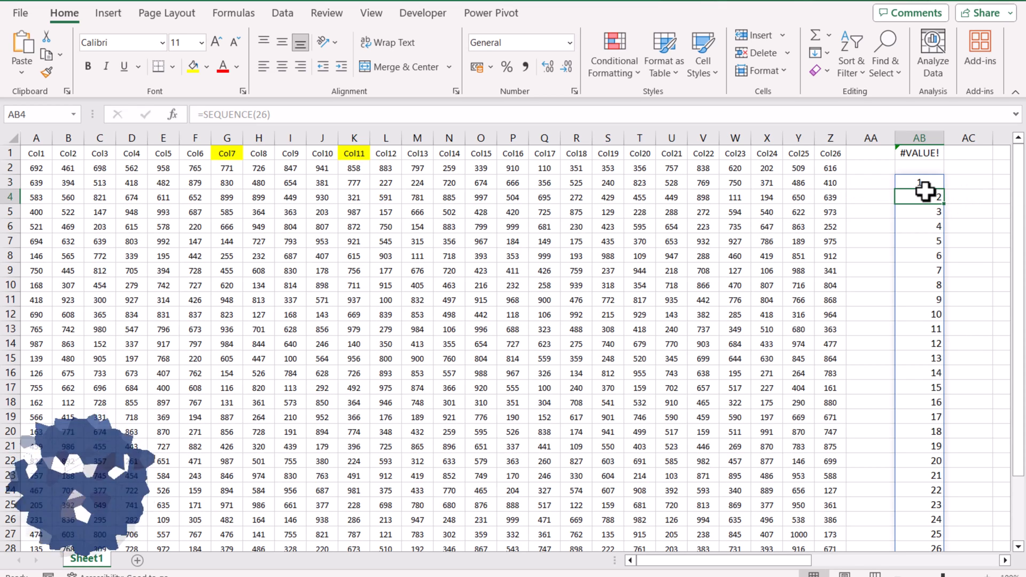
scroll(down, 3)
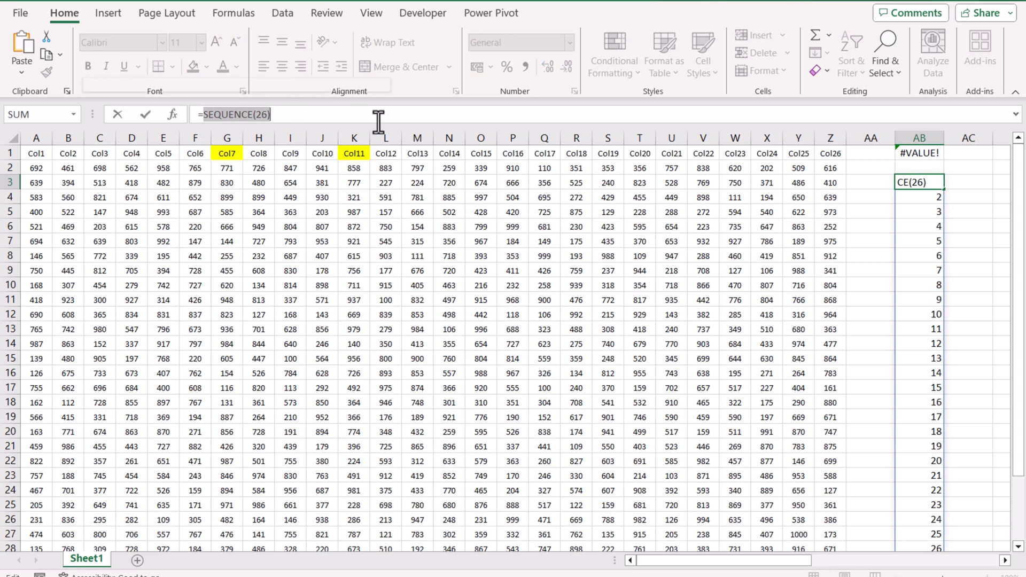
- Enter =XMATCH(SEQUENCE(26),{7,11},0) in AB3, matching only positions 7 and 11
text(=xmatch)
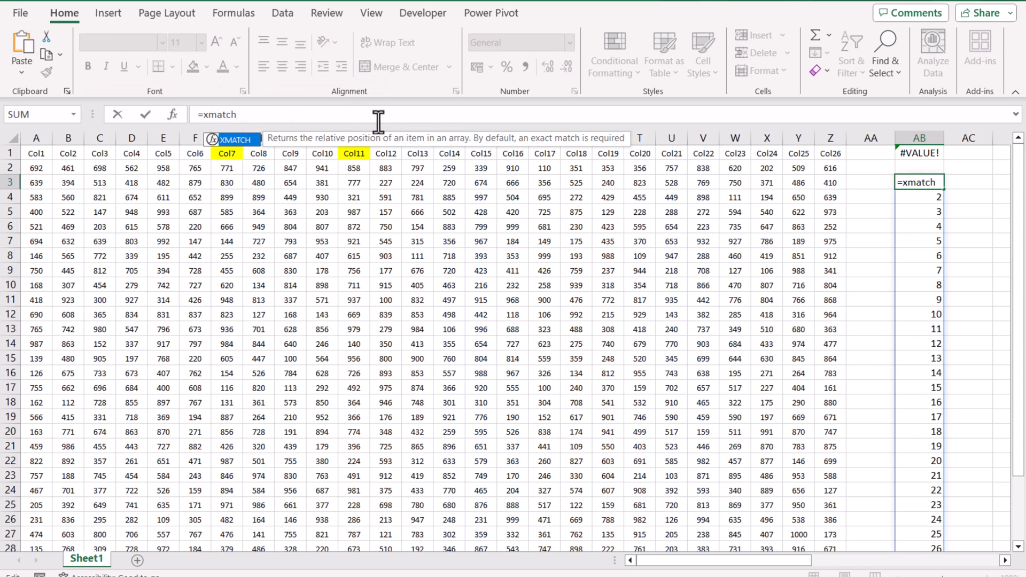
text(()
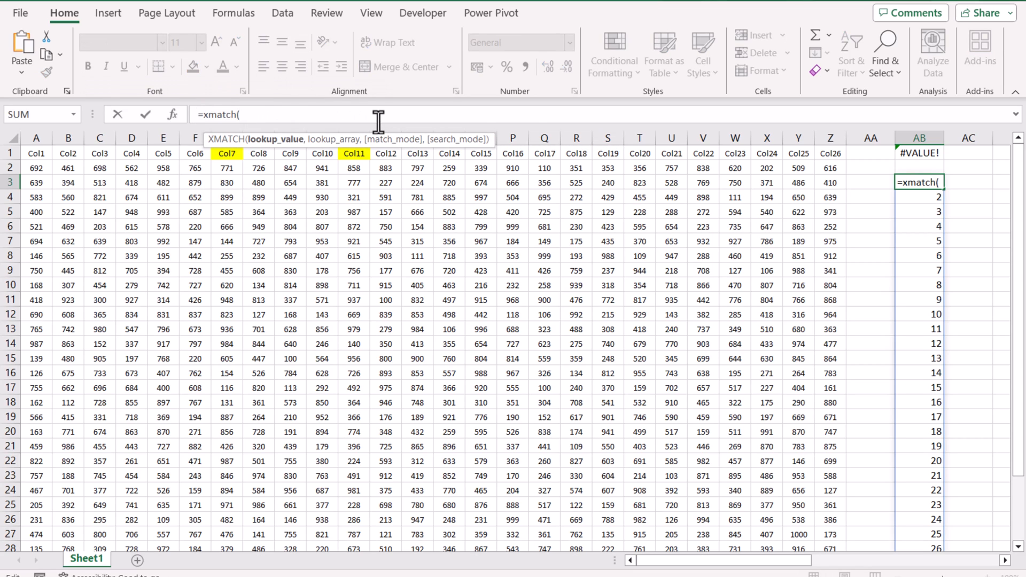
text(SEQUENCE(26))
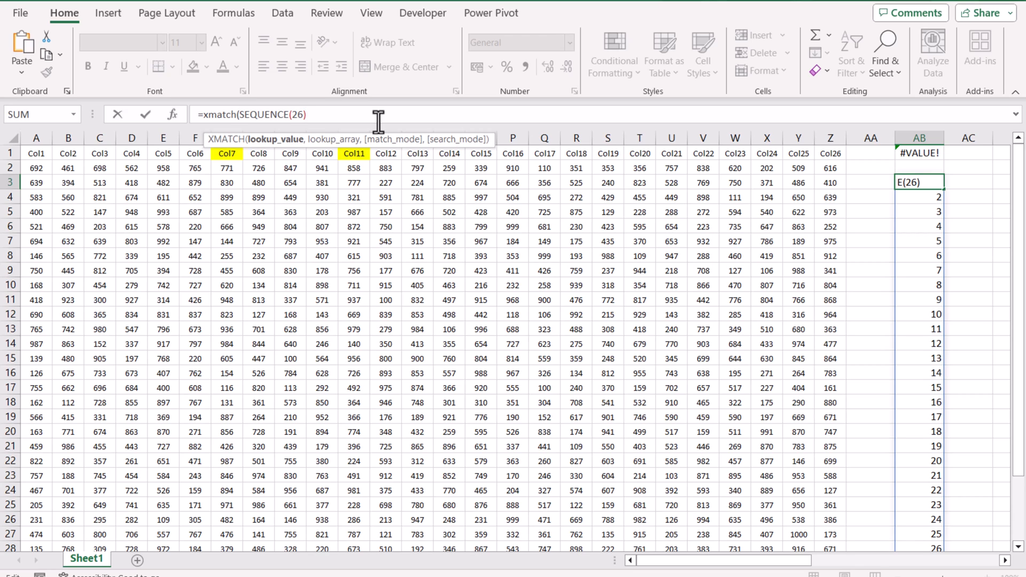
text(,)
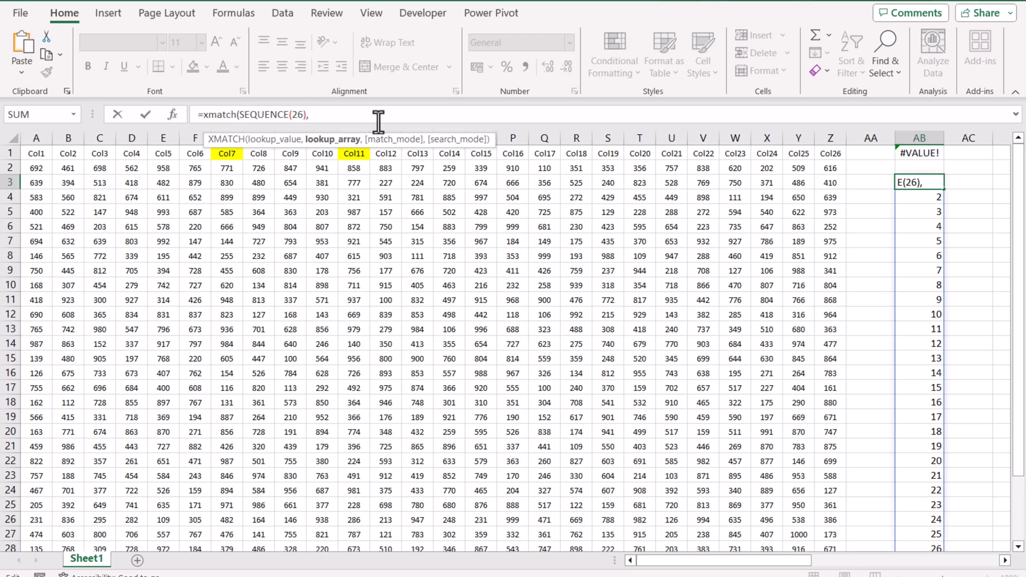
text({)
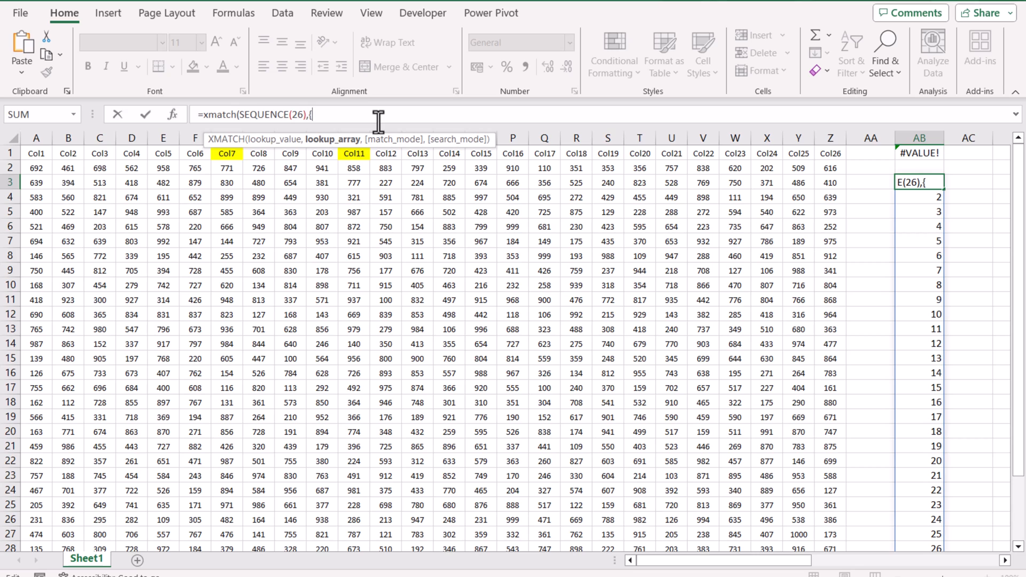
text(7)
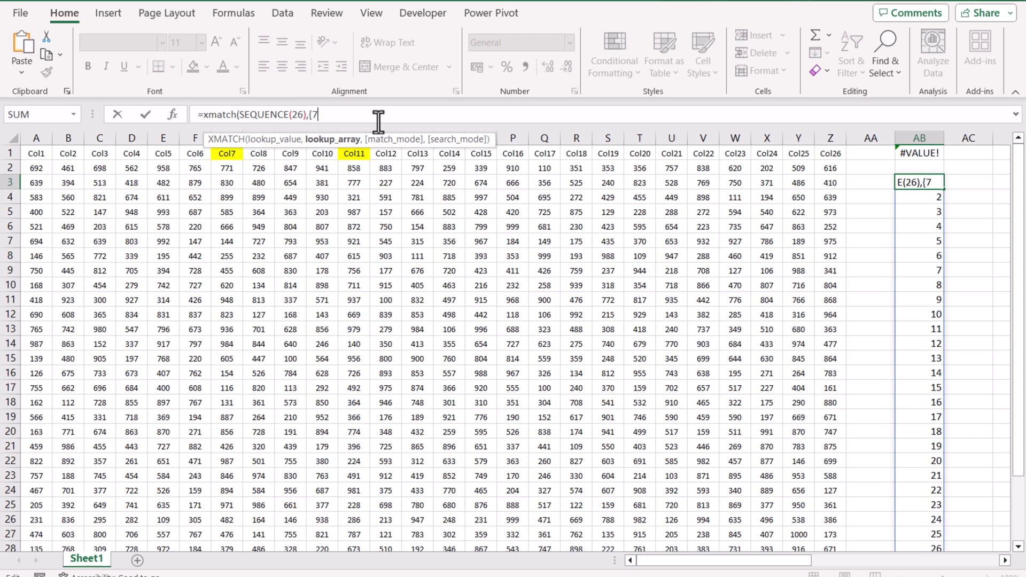
text(,11)
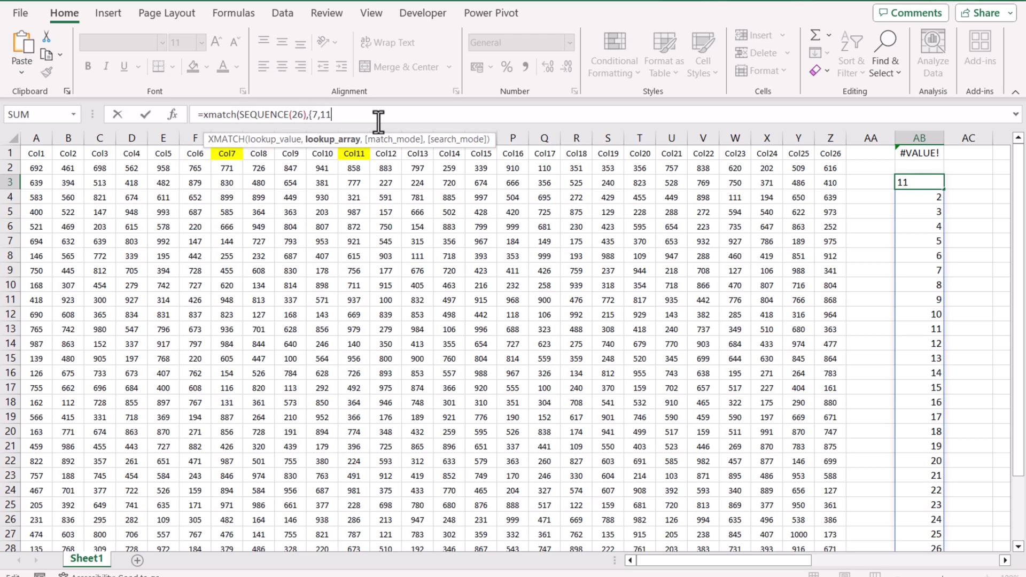
text(})
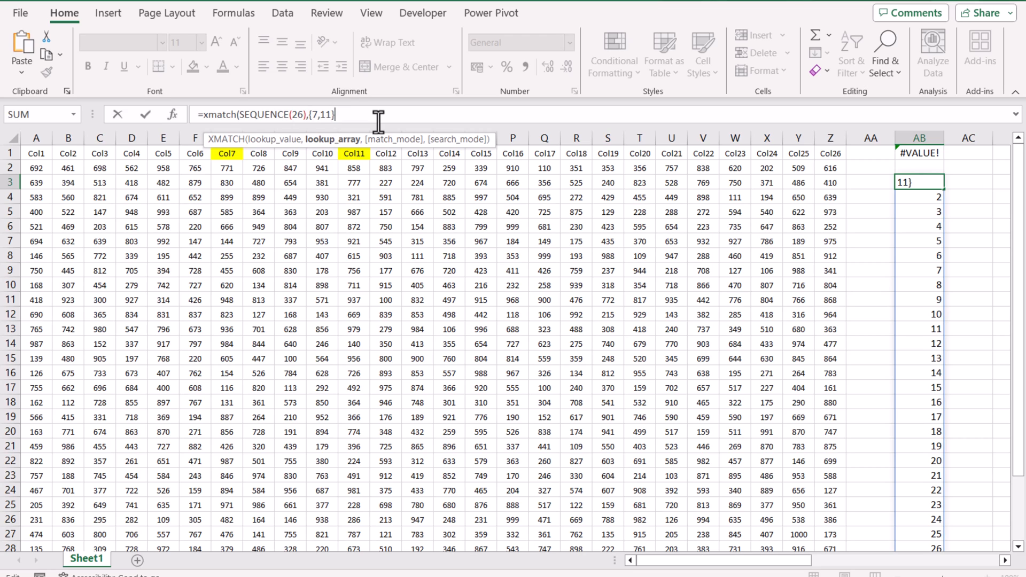
text(0)
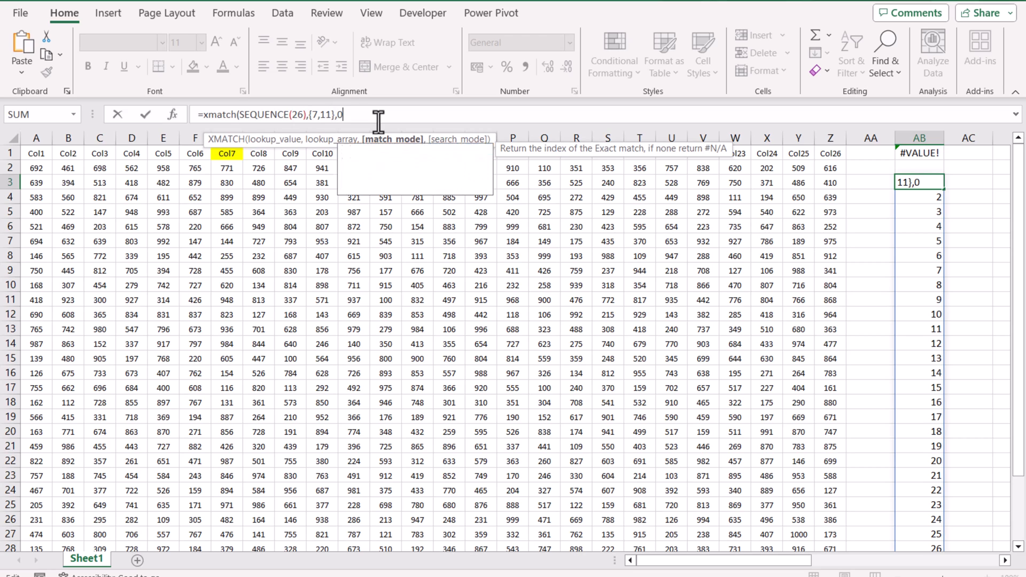
text())
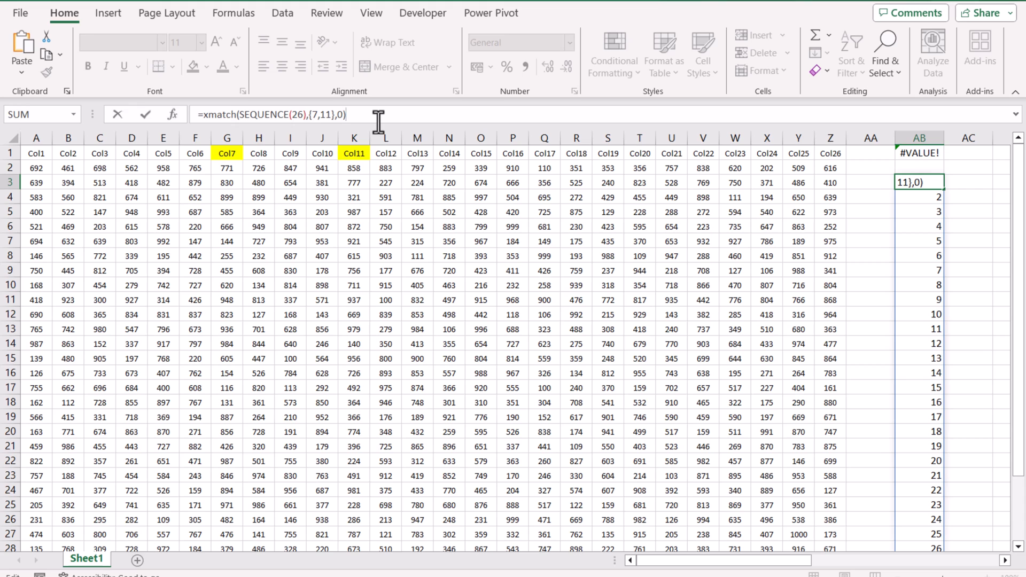
key(Return)
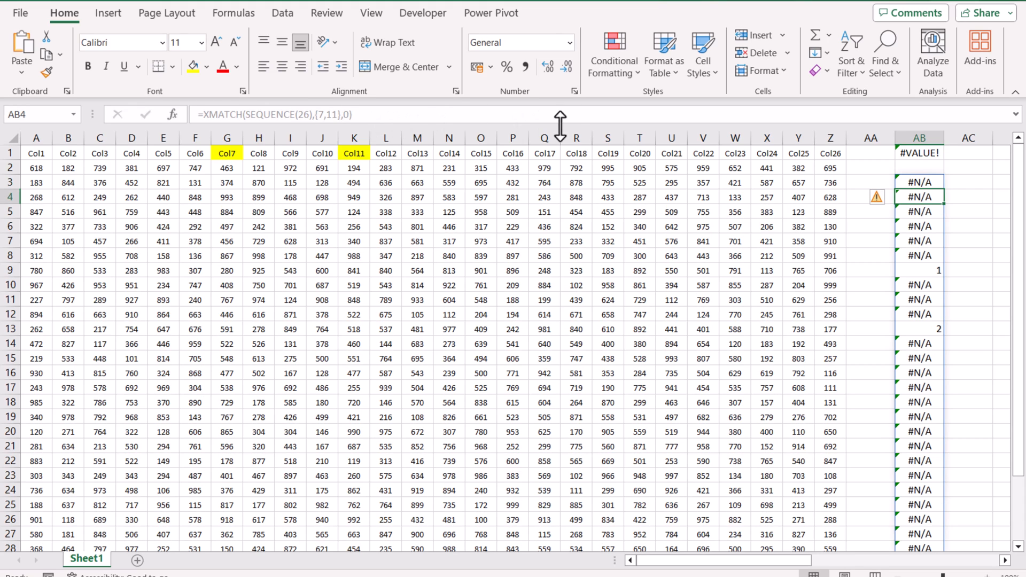
mouse_move(942, 280)
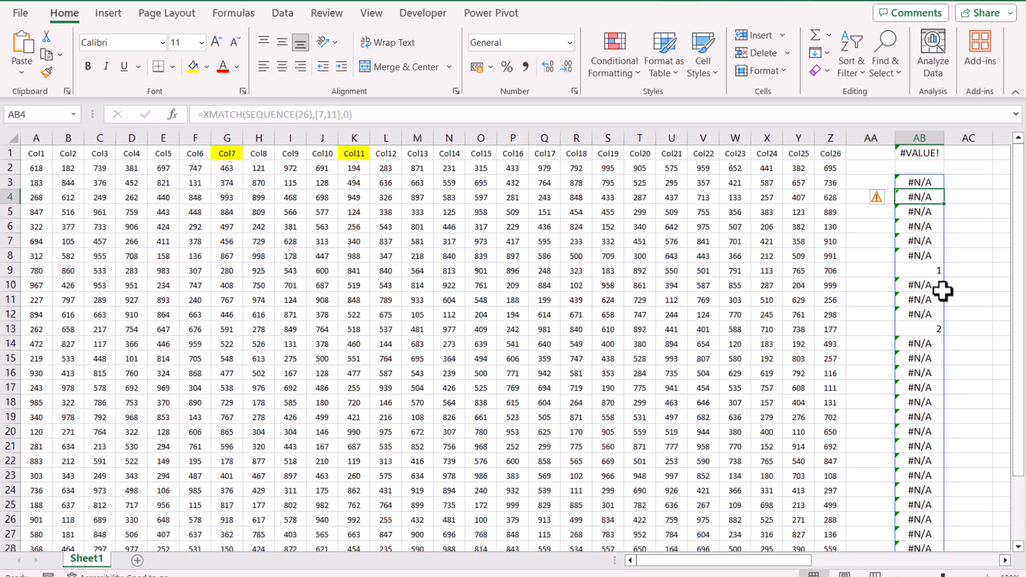
mouse_move(919, 181)
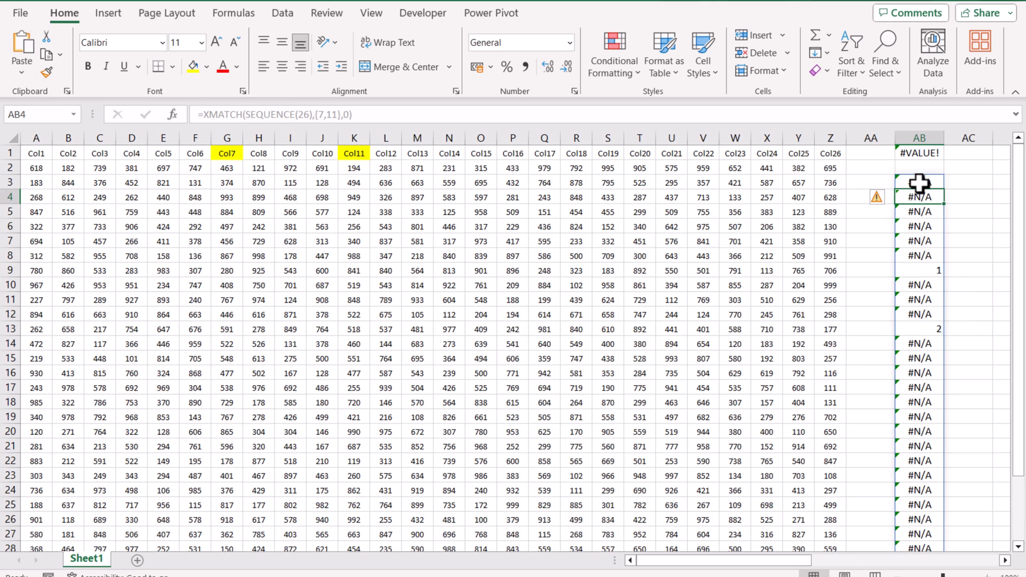
- Wrap the AB3 XMATCH formula in ISERROR, giving FALSE only at rows 7 and 11
click(919, 182)
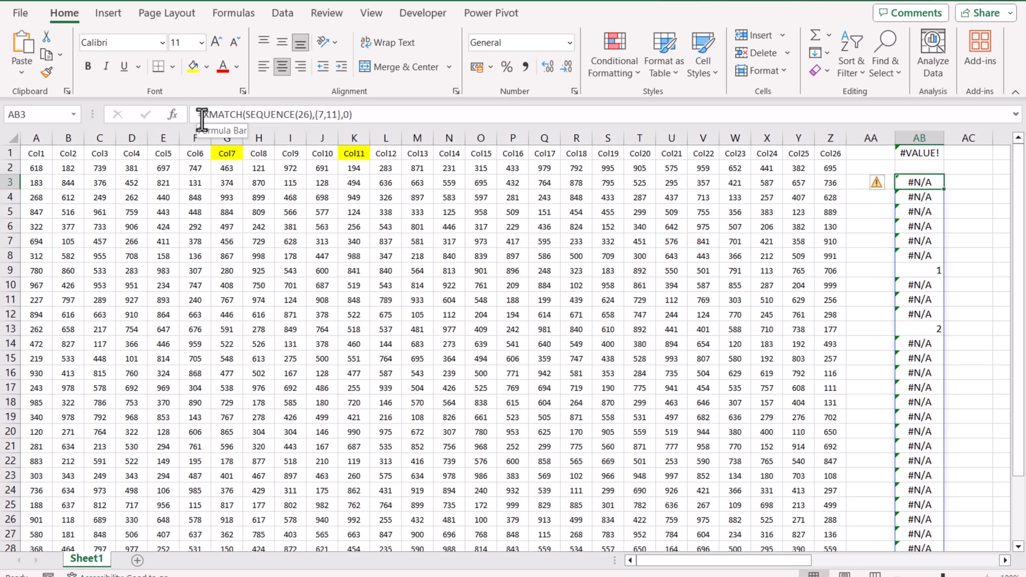
text(iseX)
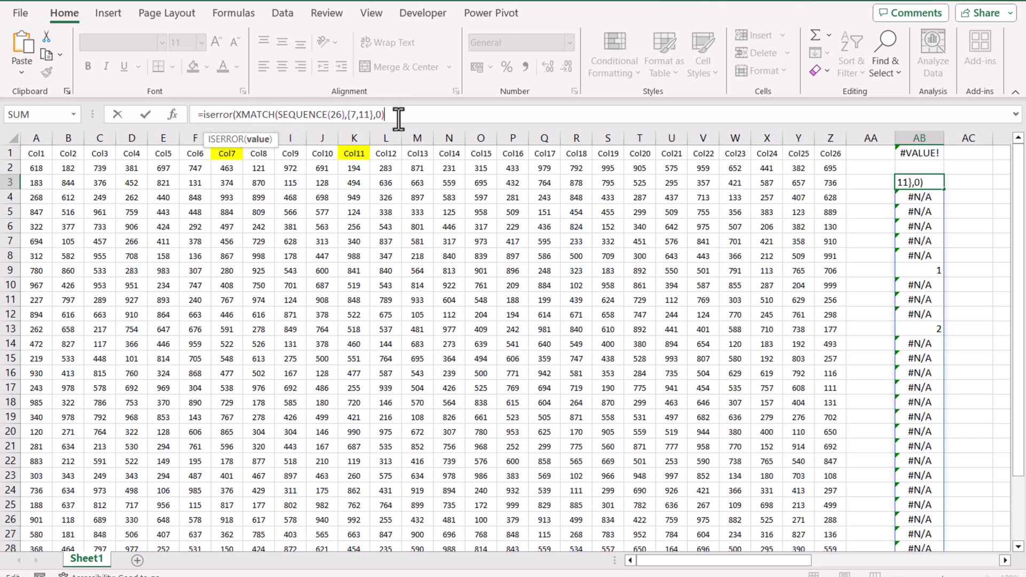
text())
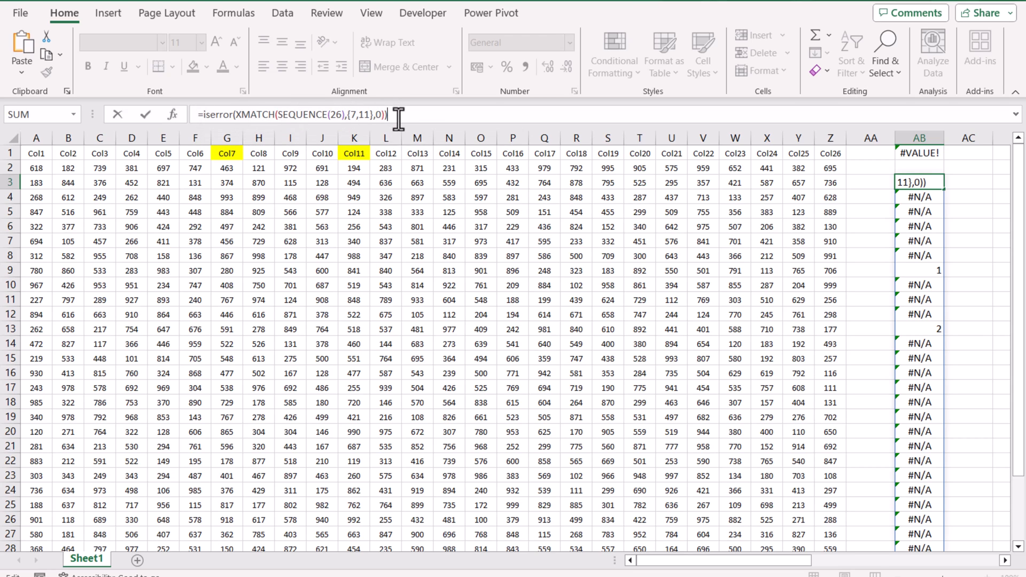
key(Return)
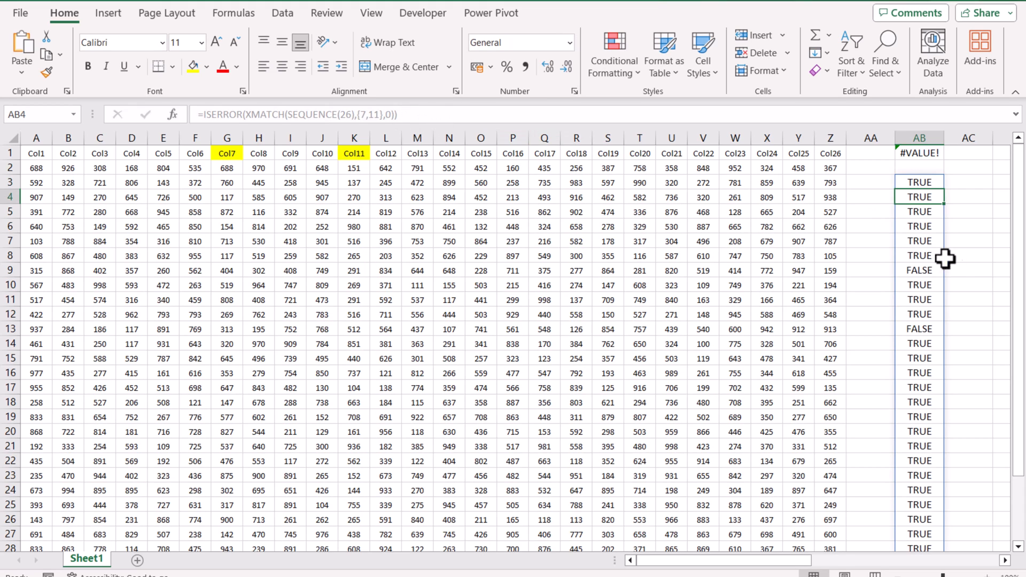
mouse_move(928, 305)
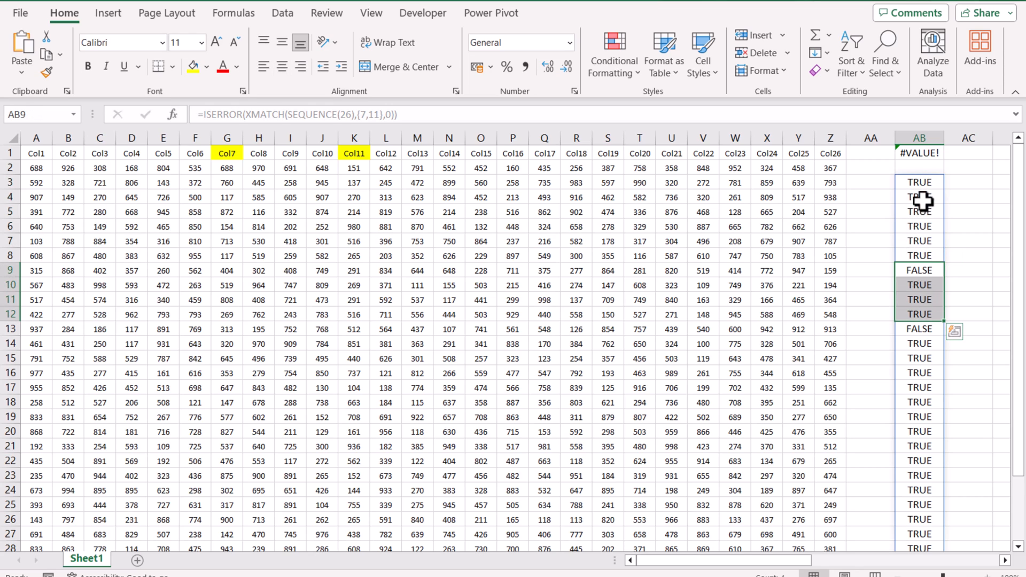
mouse_move(923, 277)
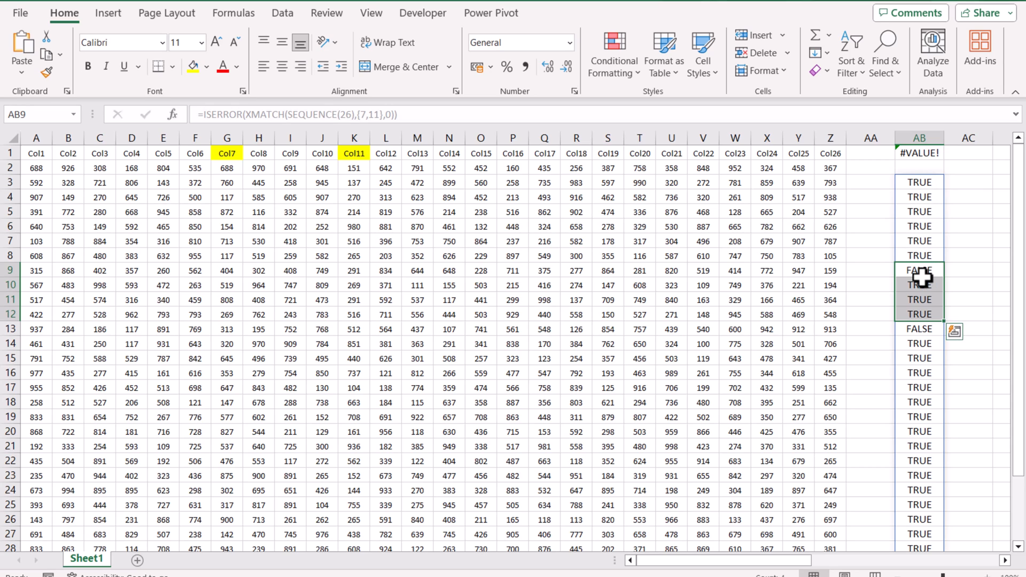
mouse_move(919, 181)
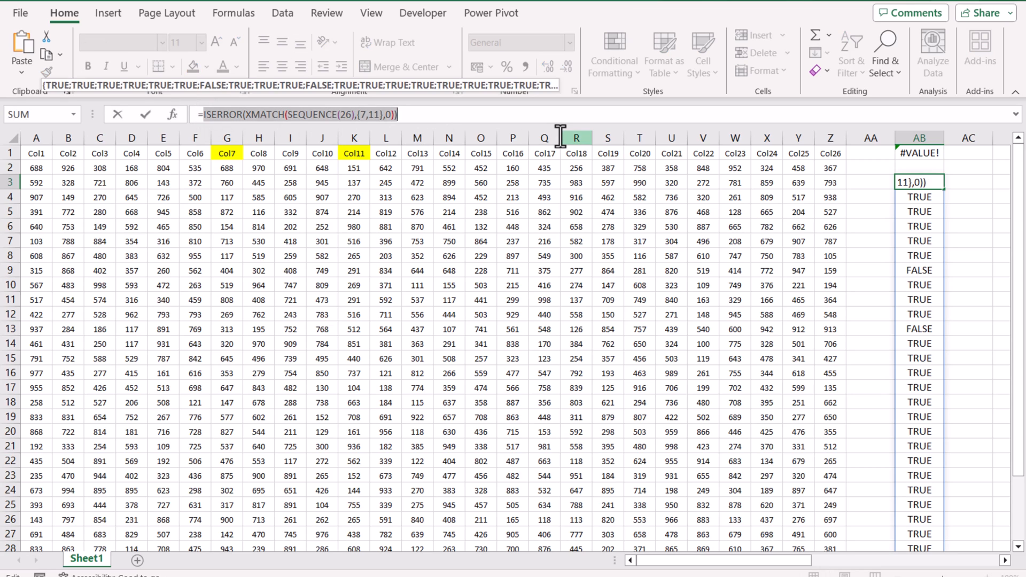
- Rewrite AB3 as =FILTER(SEQUENCE(26),ISERROR(XMATCH(SEQUENCE(26),{7,11},0)))
text(=filter()
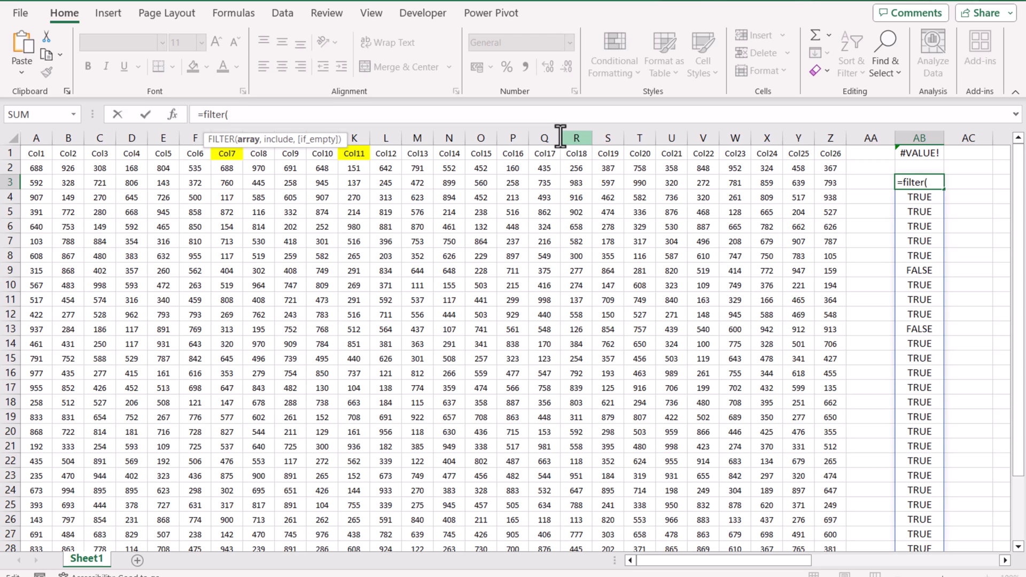
text(s)
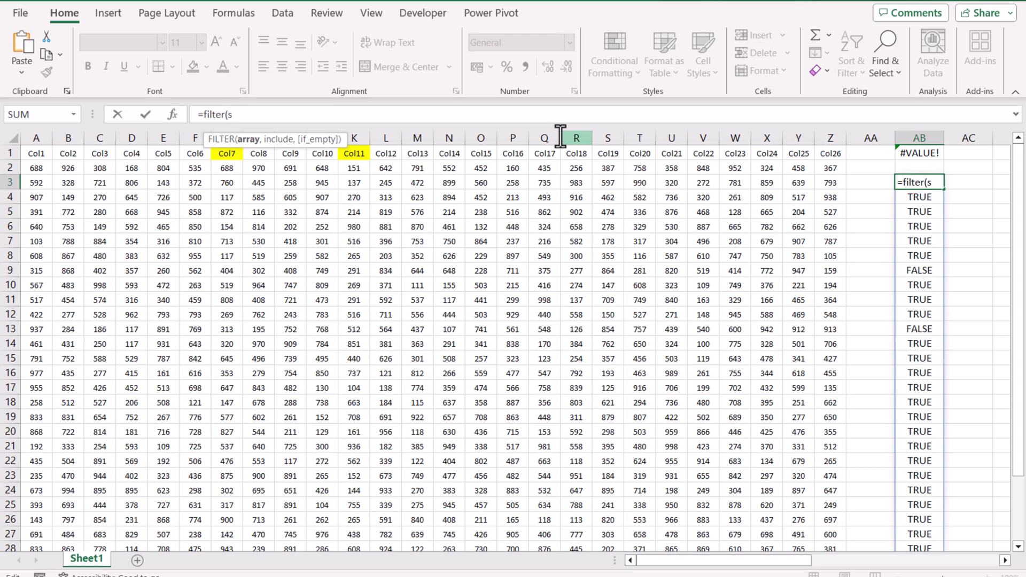
text(eq)
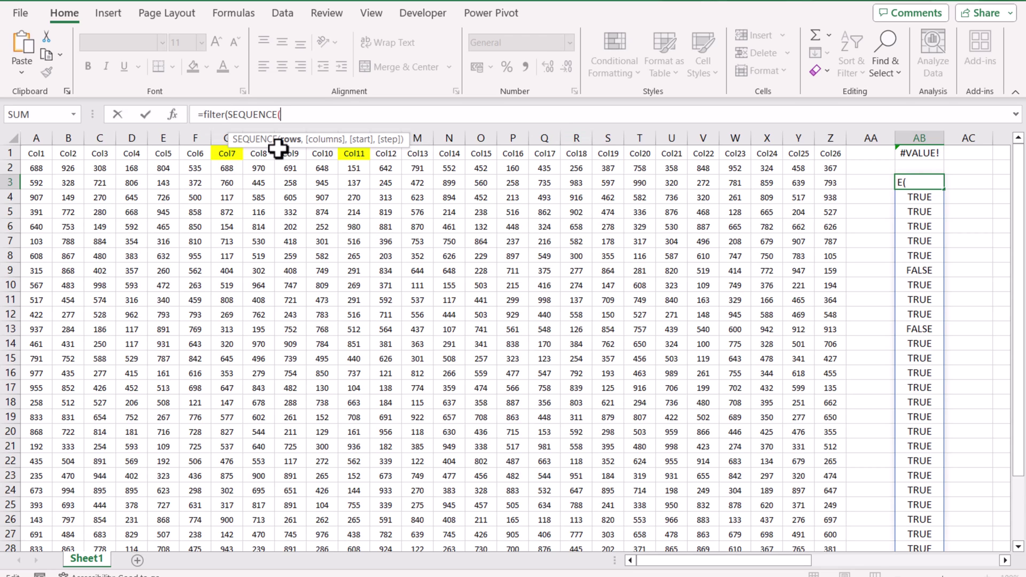
text(26)
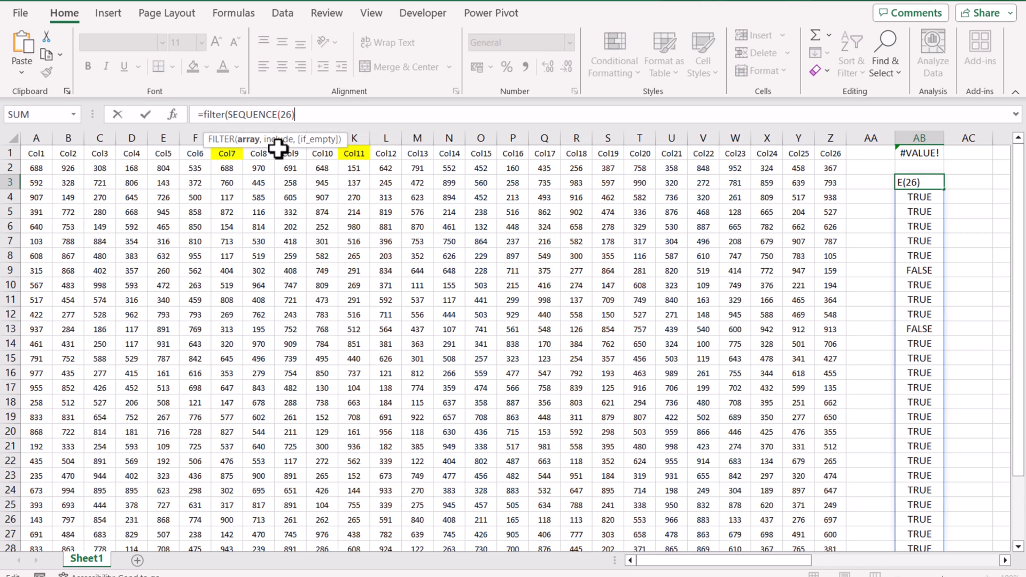
text(,)
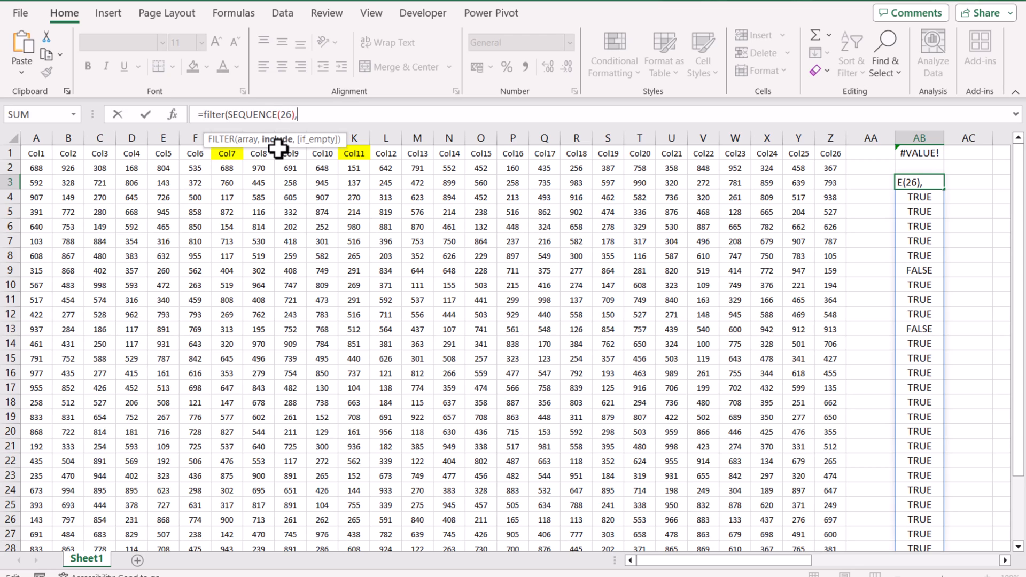
text(ISERROR(XMATCH(SEQUENCE(26),{7,11},0)))
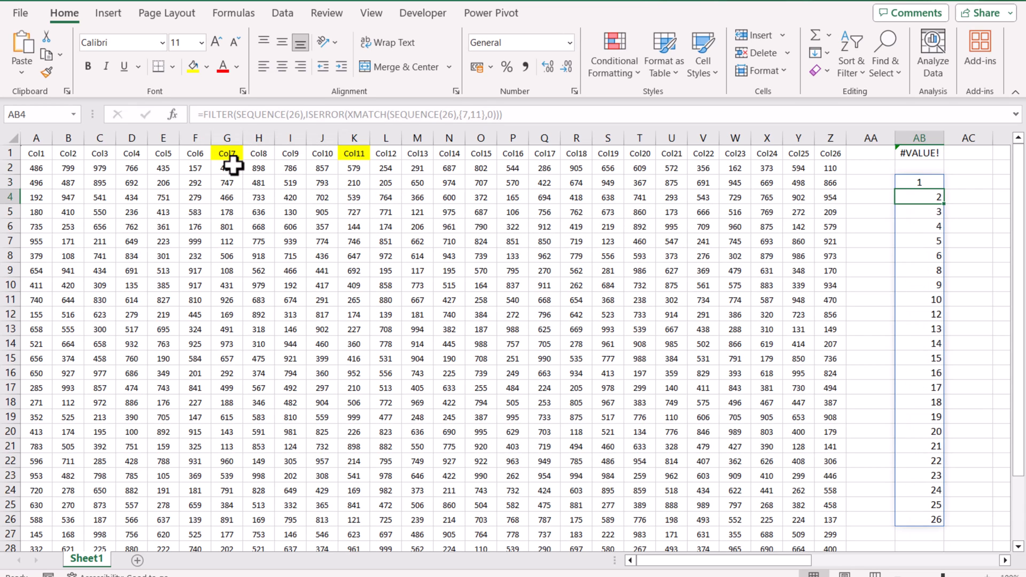
mouse_move(922, 286)
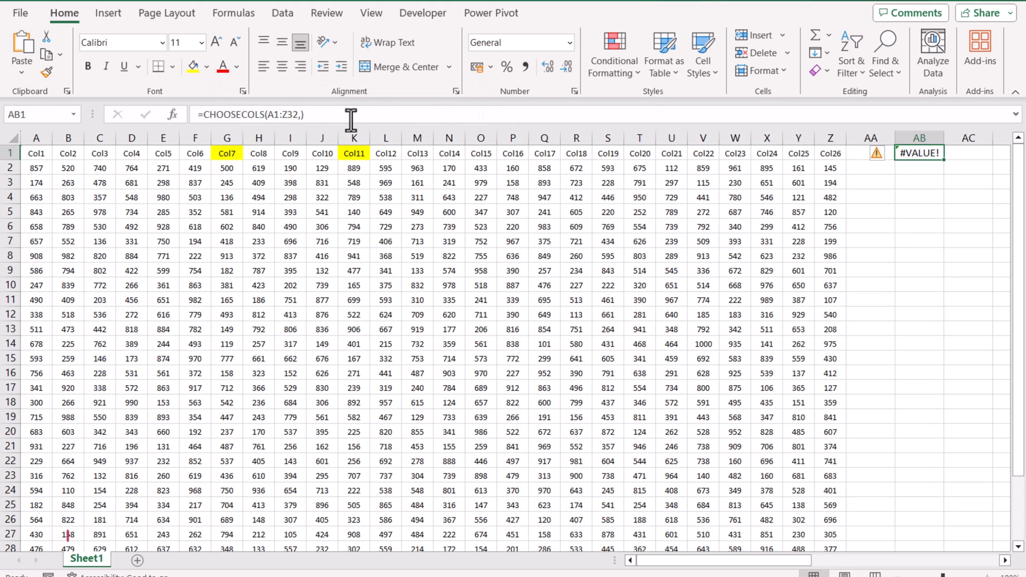
- Use FILTER(SEQUENCE(26),ISERROR(XMATCH(SEQUENCE(26),{7,11},0))) as the column argument of AB1's CHOOSECOLS
text(FILTER(SEQUENCE(26),ISERROR(XMATCH(SEQUENCE(26),{7,11},0))))
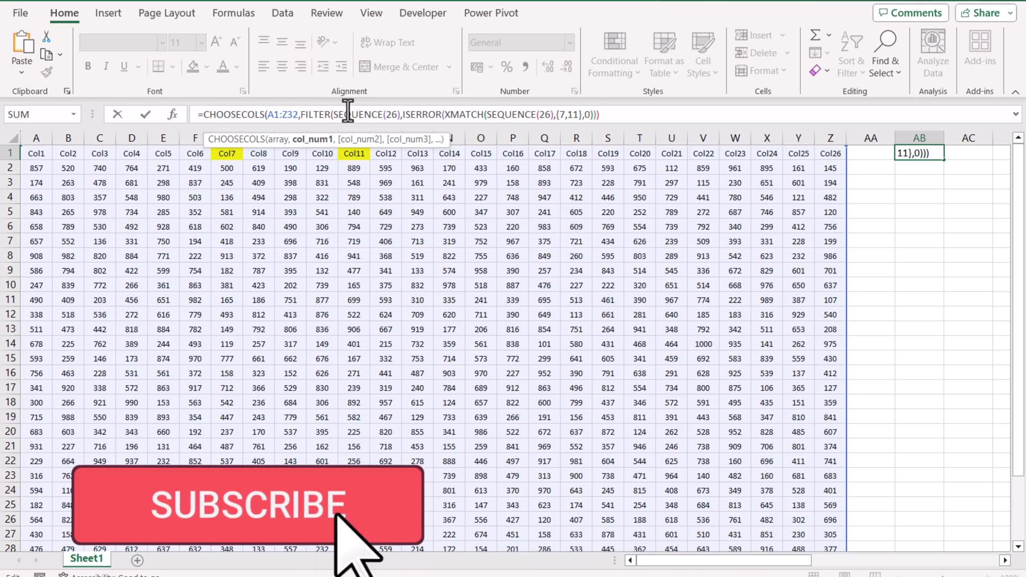
key(Return)
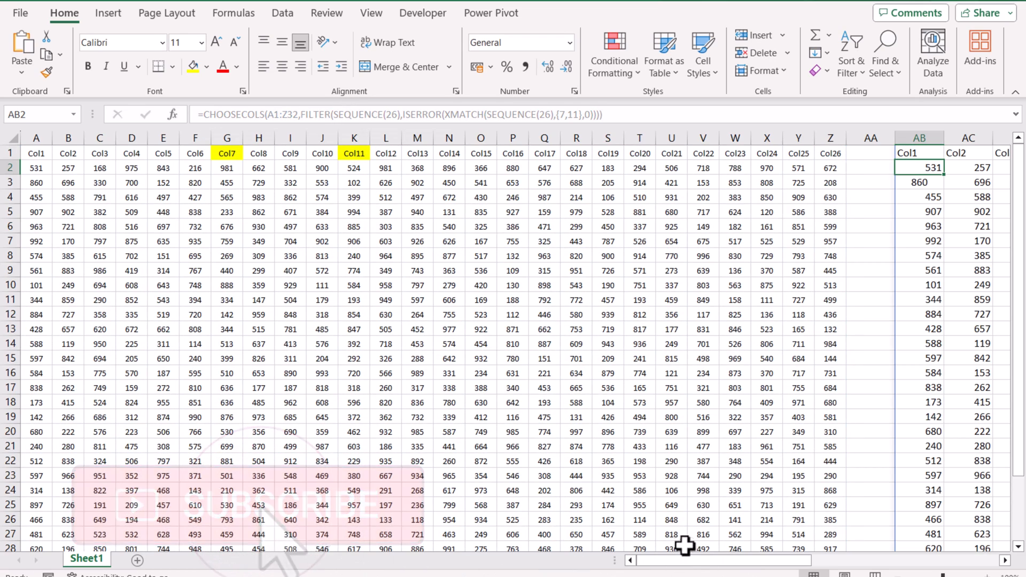